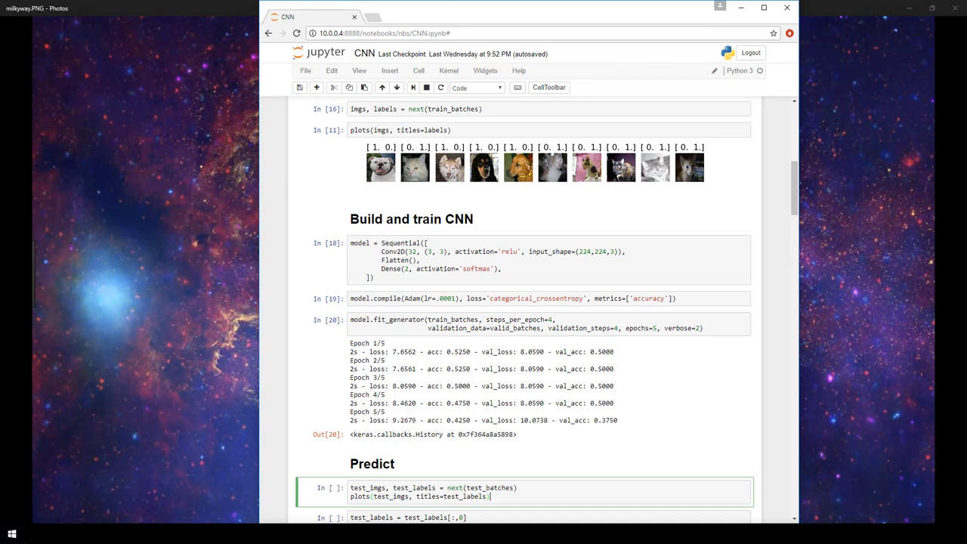
{"action": "mouse_move", "coordinate": [489, 497]}
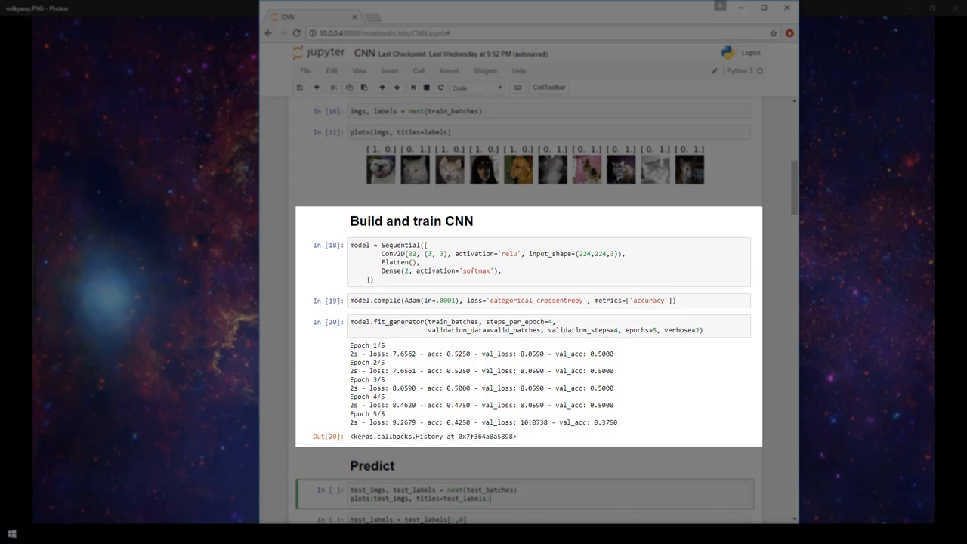
{"action": "mouse_move", "coordinate": [878, 270]}
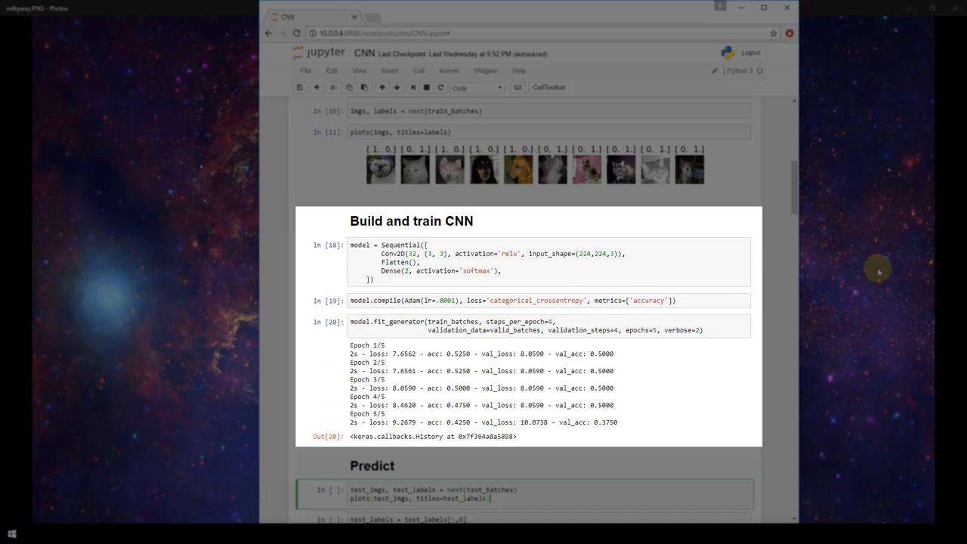
{"action": "mouse_move", "coordinate": [854, 255]}
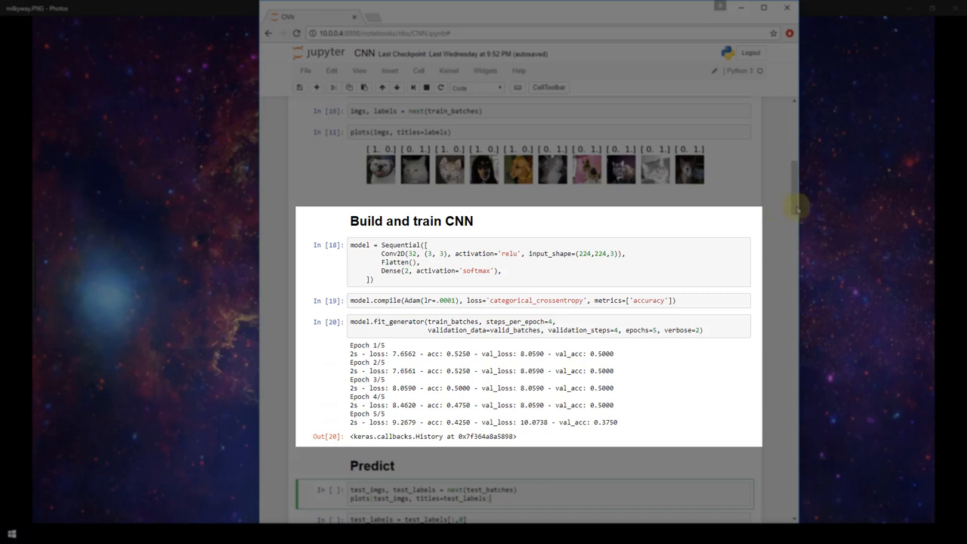
{"action": "mouse_move", "coordinate": [659, 289]}
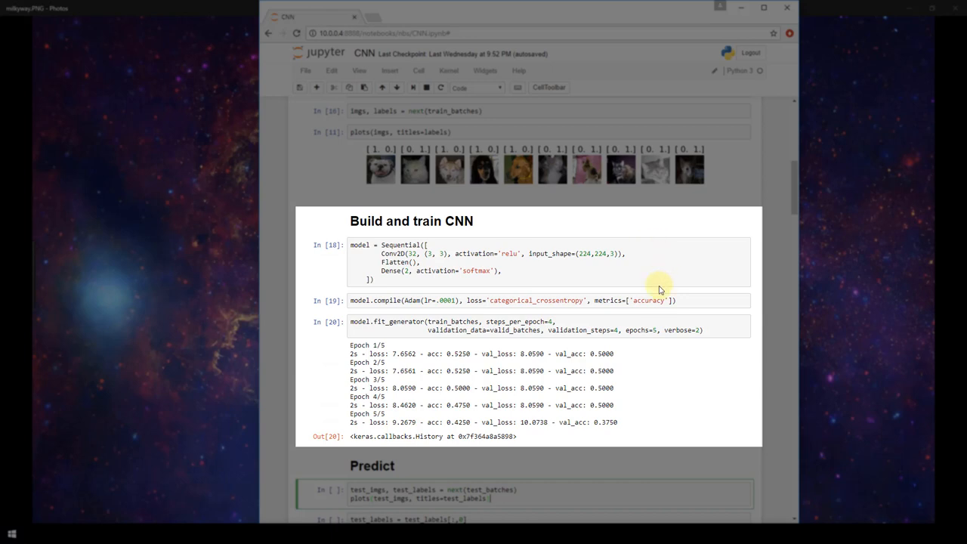
{"action": "mouse_move", "coordinate": [687, 336]}
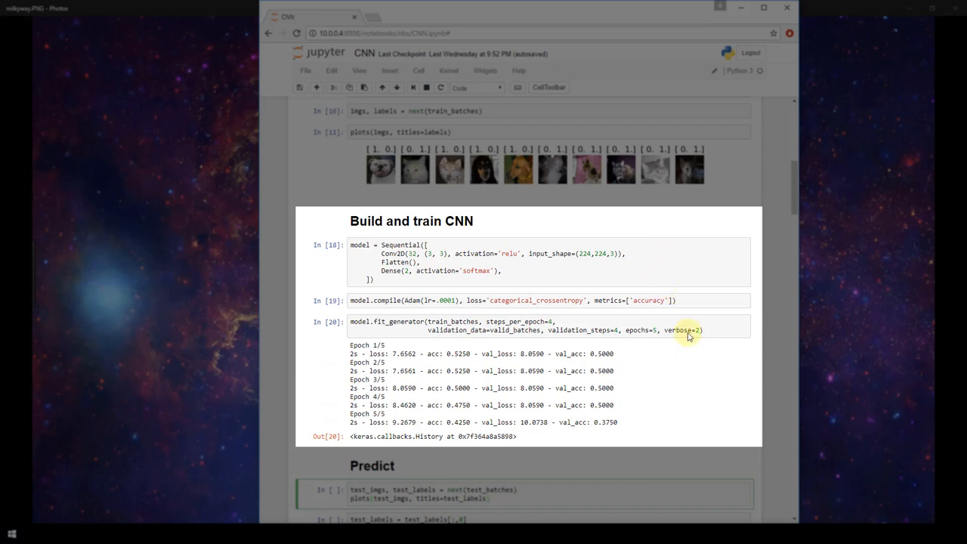
{"action": "mouse_move", "coordinate": [647, 456]}
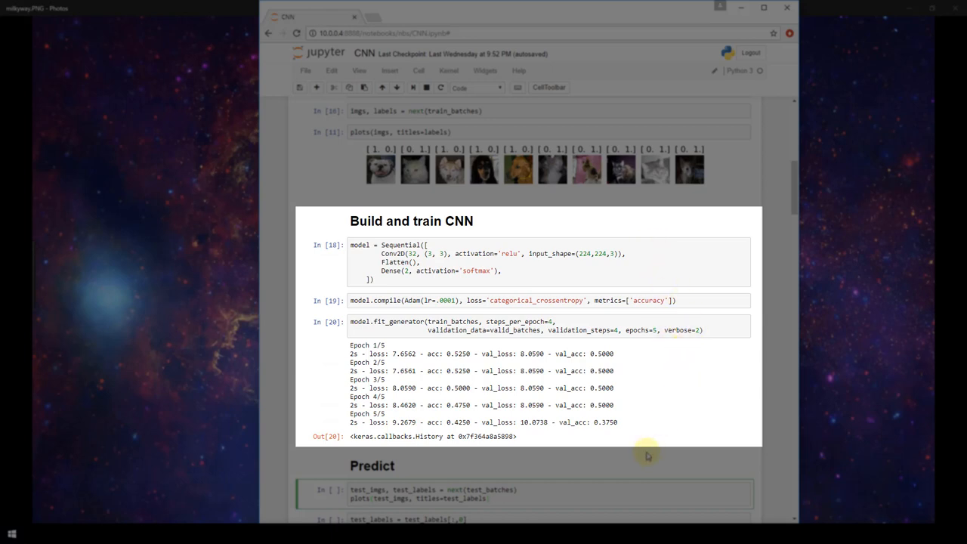
{"action": "mouse_move", "coordinate": [626, 370]}
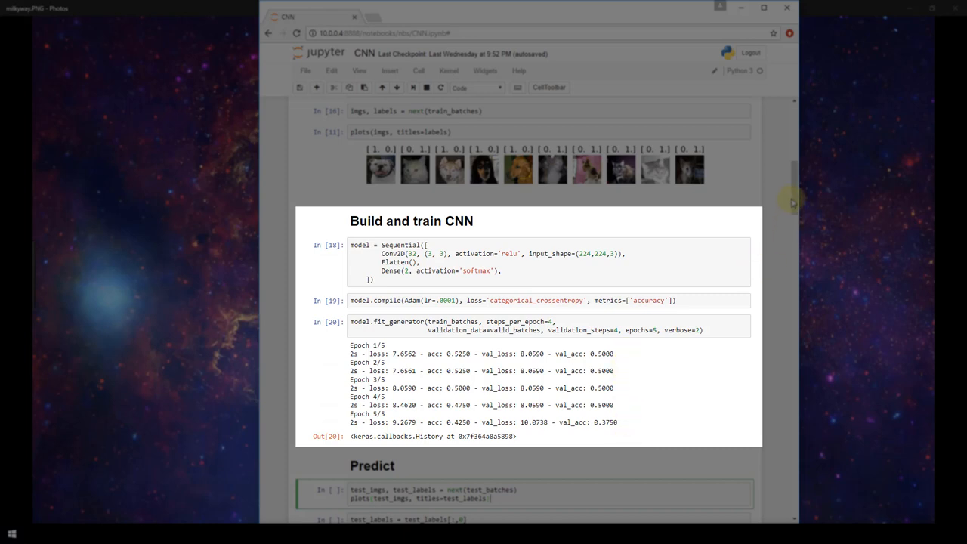
Step: Scroll through the Predict cell that plots ten labelled cat and dog test images
{"action": "scroll", "scroll_direction": "down", "scroll_amount": 3}
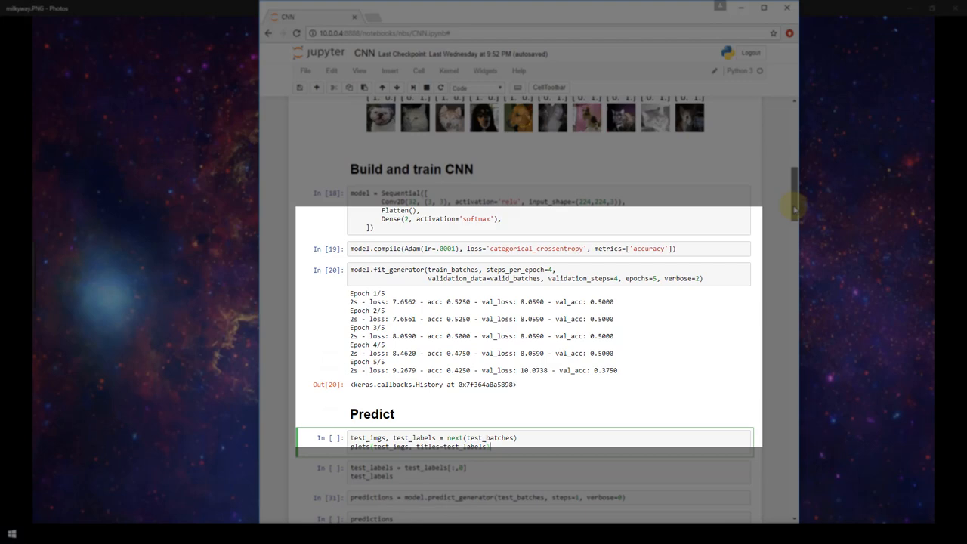
{"action": "scroll", "scroll_direction": "down", "scroll_amount": 3}
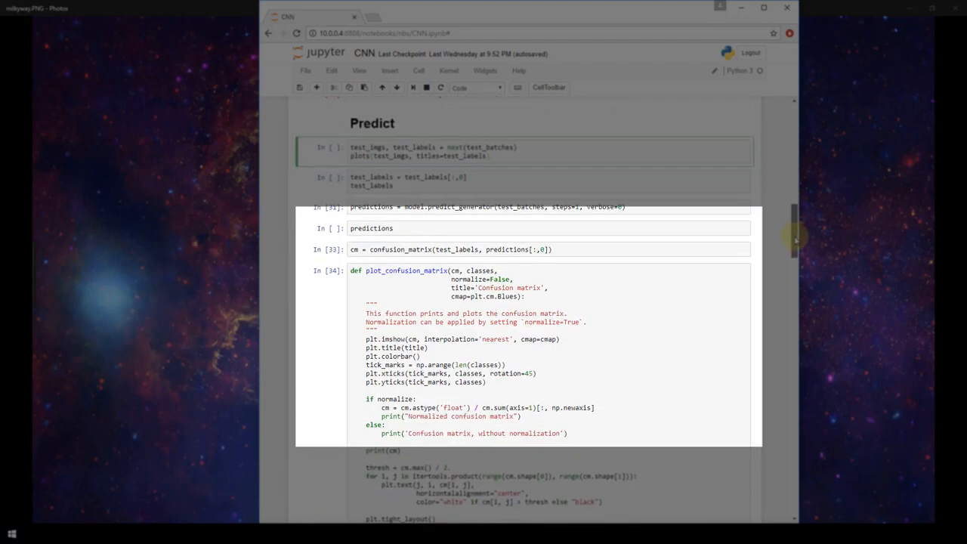
{"action": "scroll", "scroll_direction": "up", "scroll_amount": 3}
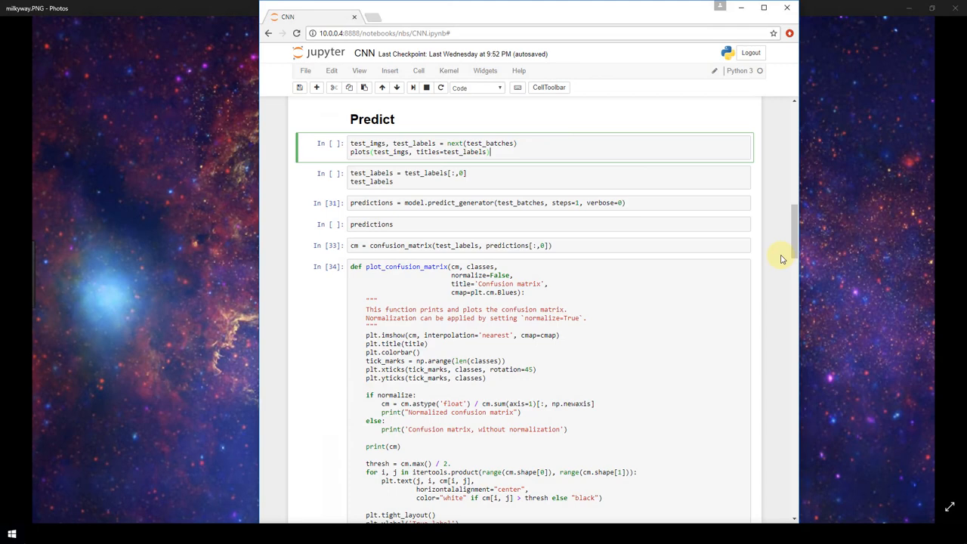
{"action": "scroll", "scroll_direction": "up", "scroll_amount": 3}
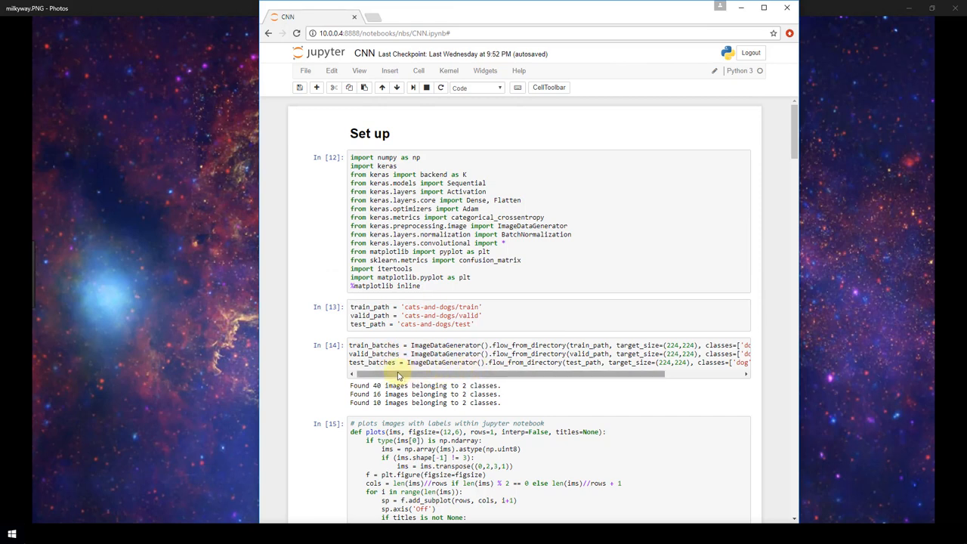
{"action": "mouse_move", "coordinate": [439, 374]}
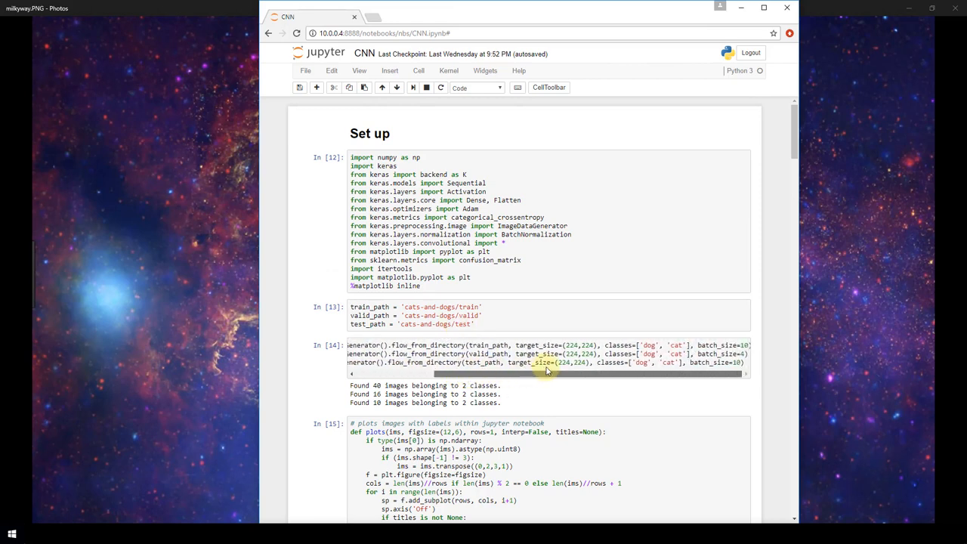
{"action": "mouse_move", "coordinate": [741, 376]}
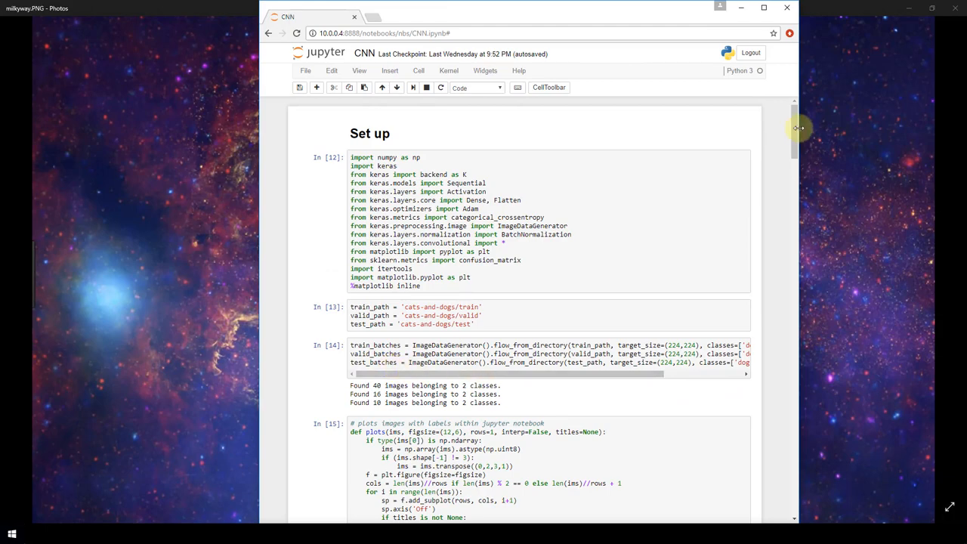
{"action": "scroll", "scroll_direction": "down", "scroll_amount": 3}
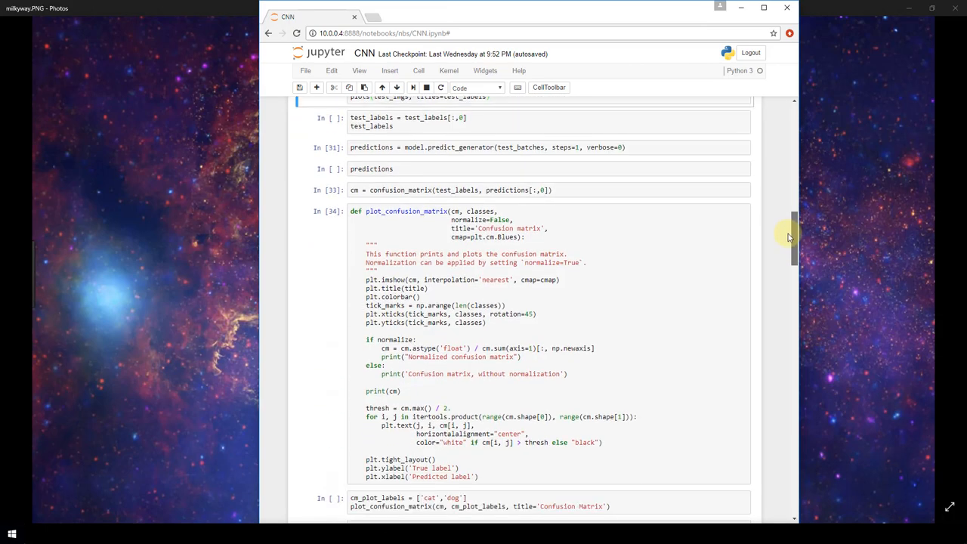
{"action": "scroll", "scroll_direction": "up", "scroll_amount": 3}
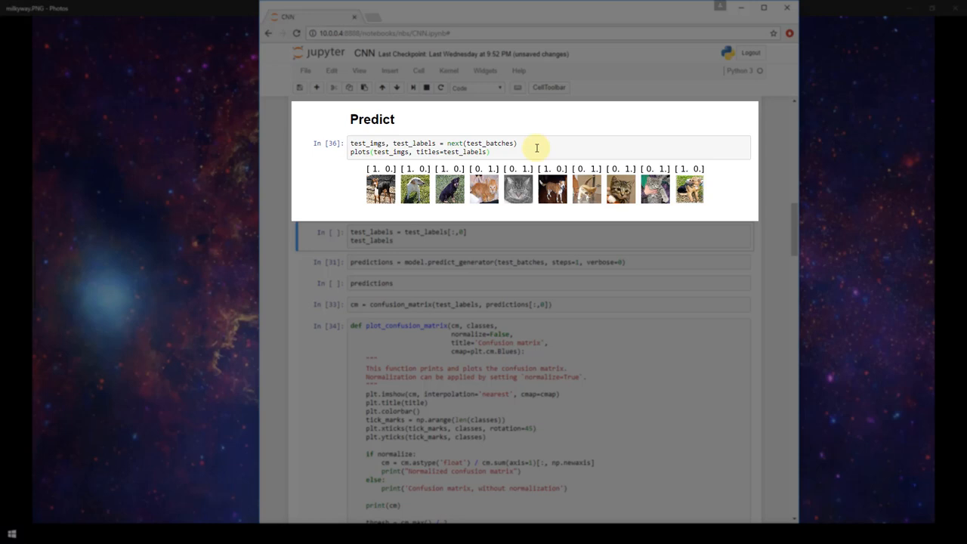
{"action": "mouse_move", "coordinate": [361, 200]}
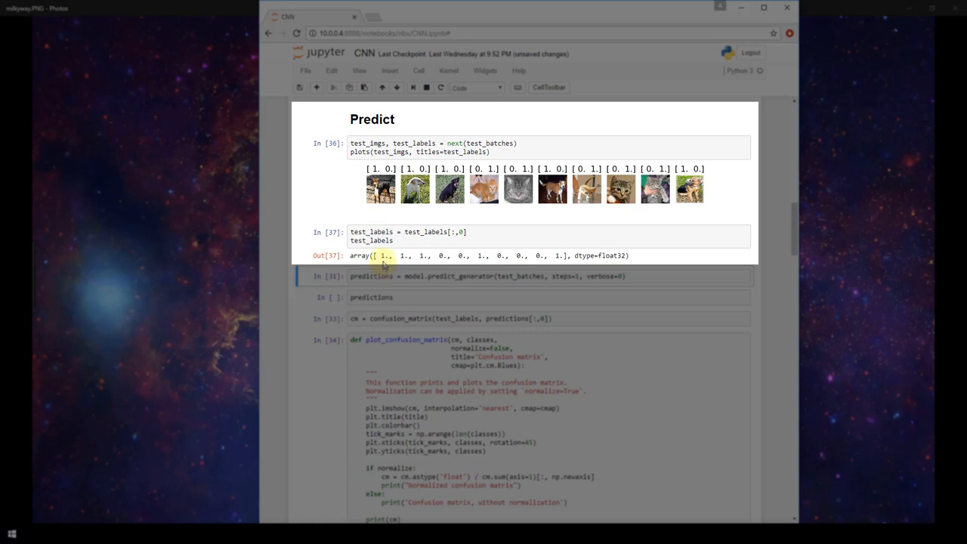
{"action": "mouse_move", "coordinate": [442, 175]}
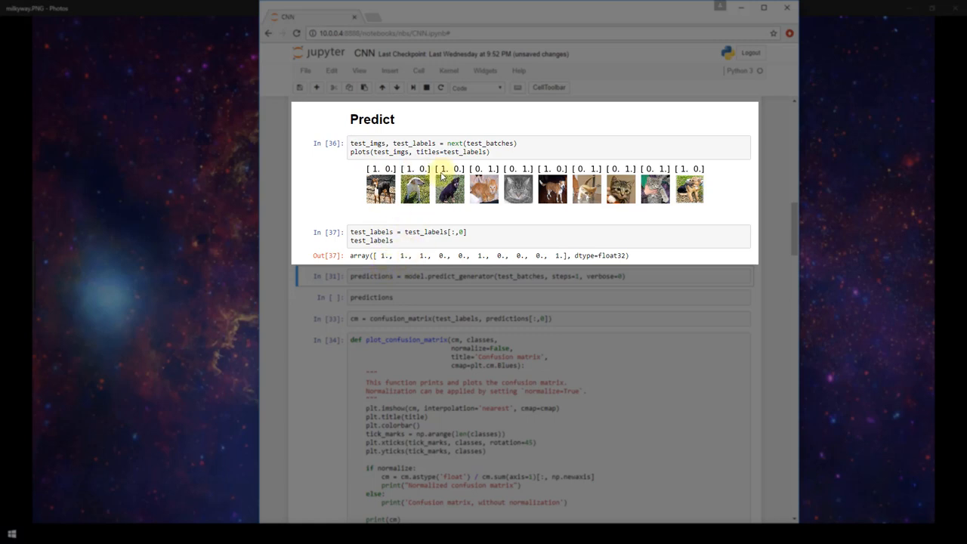
{"action": "mouse_move", "coordinate": [495, 228]}
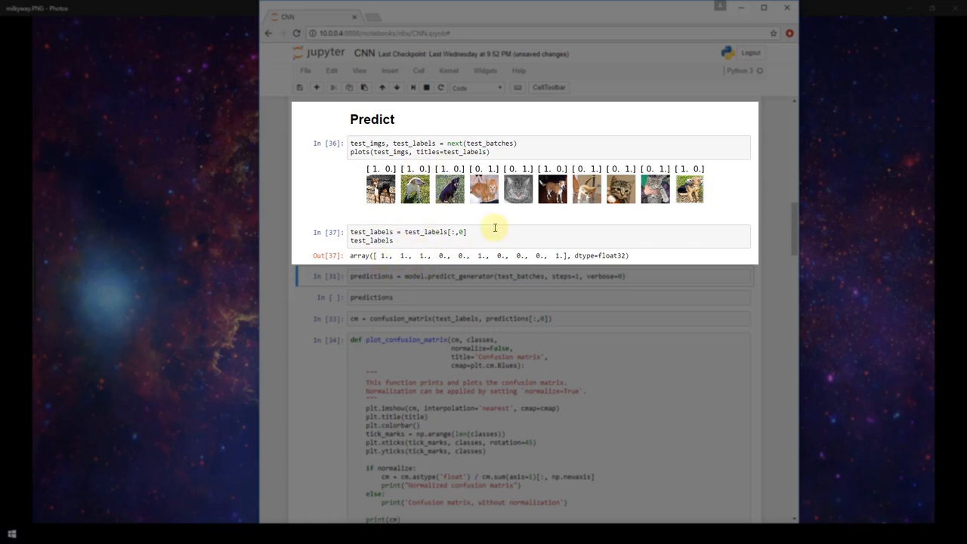
{"action": "mouse_move", "coordinate": [521, 193]}
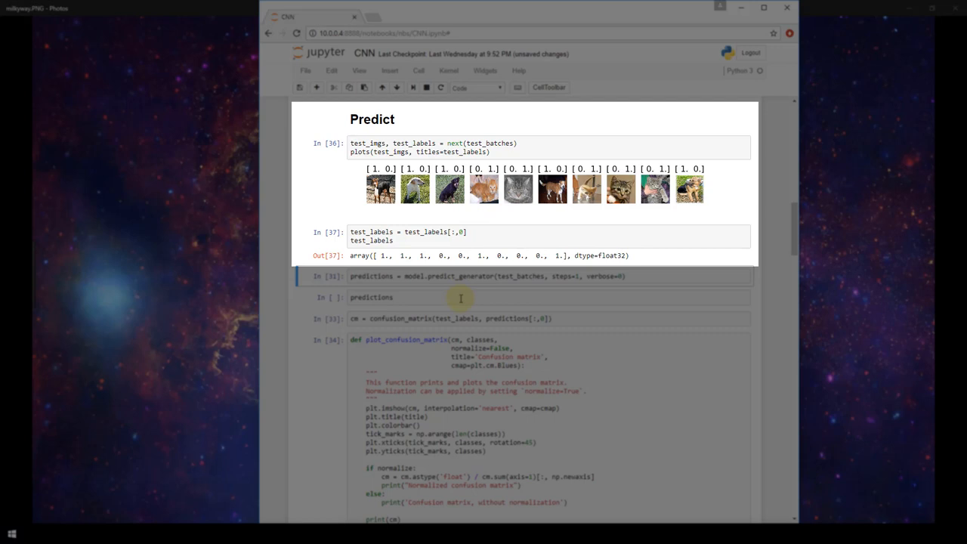
Step: Select the predict_generator cell for editing
{"action": "left_click", "coordinate": [640, 276]}
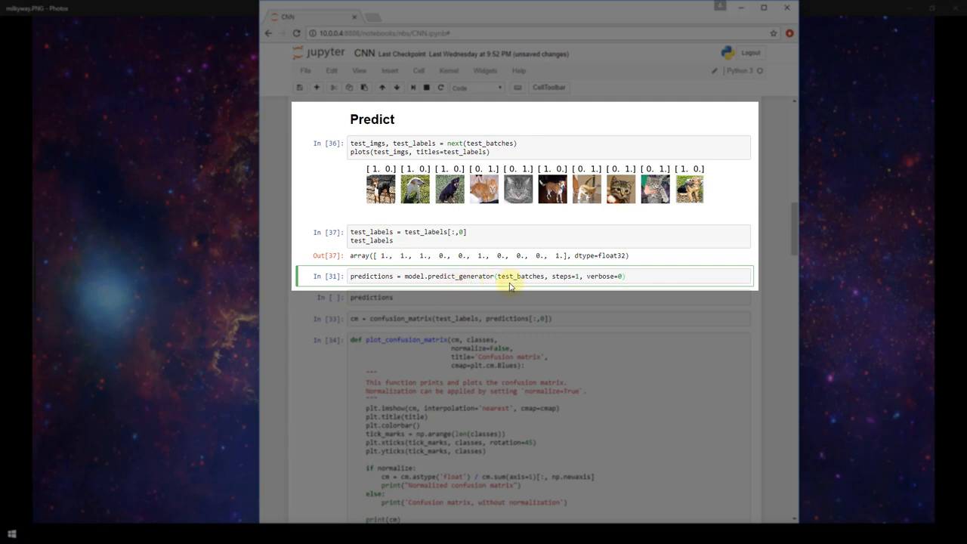
{"action": "mouse_move", "coordinate": [420, 293]}
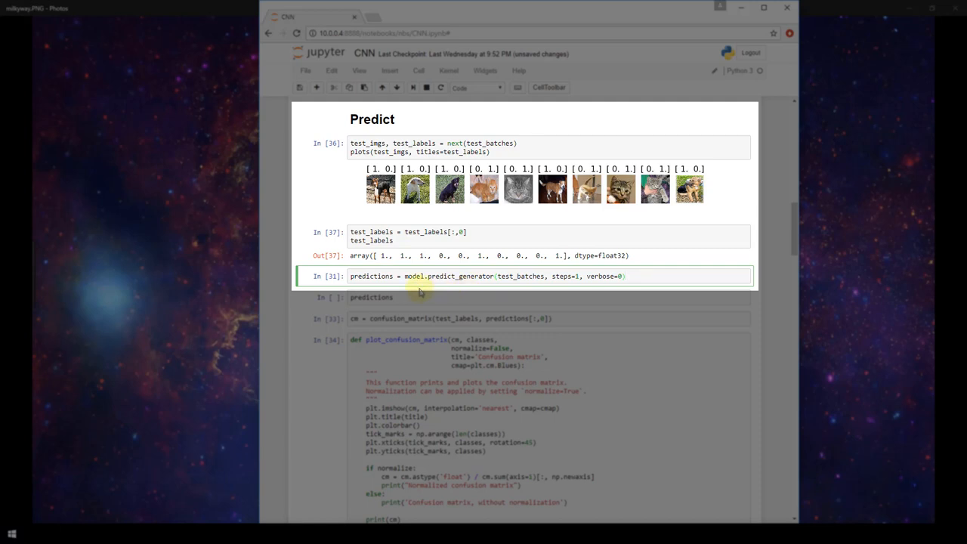
{"action": "left_click", "coordinate": [625, 276]}
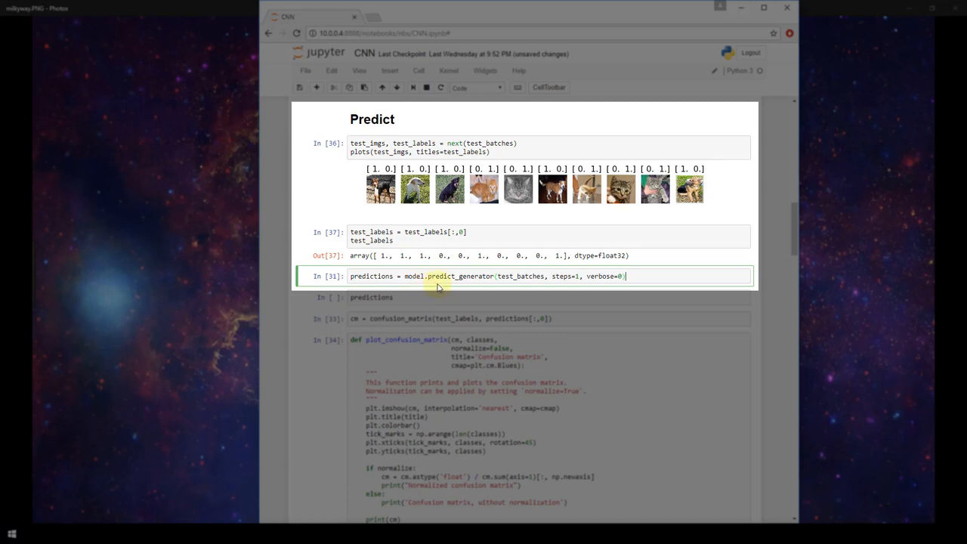
{"action": "mouse_move", "coordinate": [505, 286]}
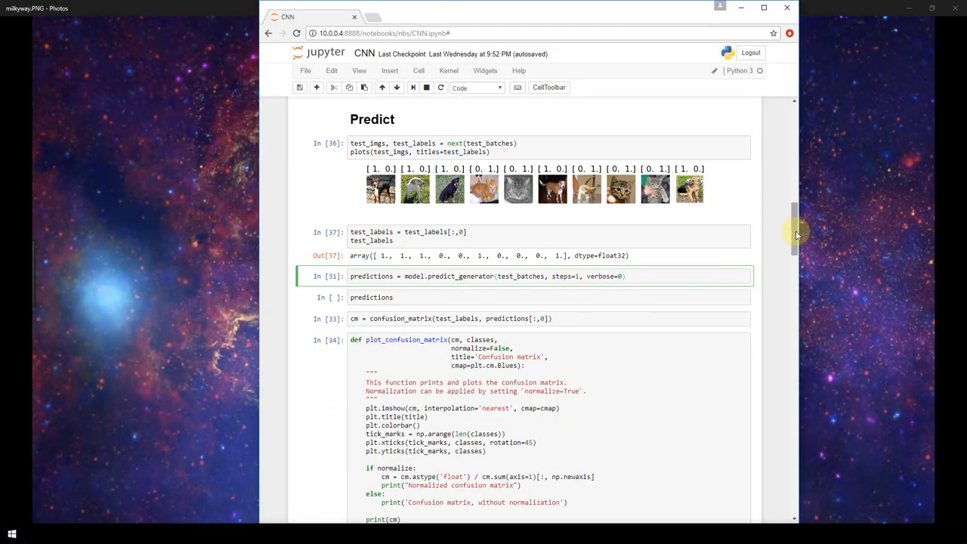
{"action": "scroll", "scroll_direction": "up", "scroll_amount": 3}
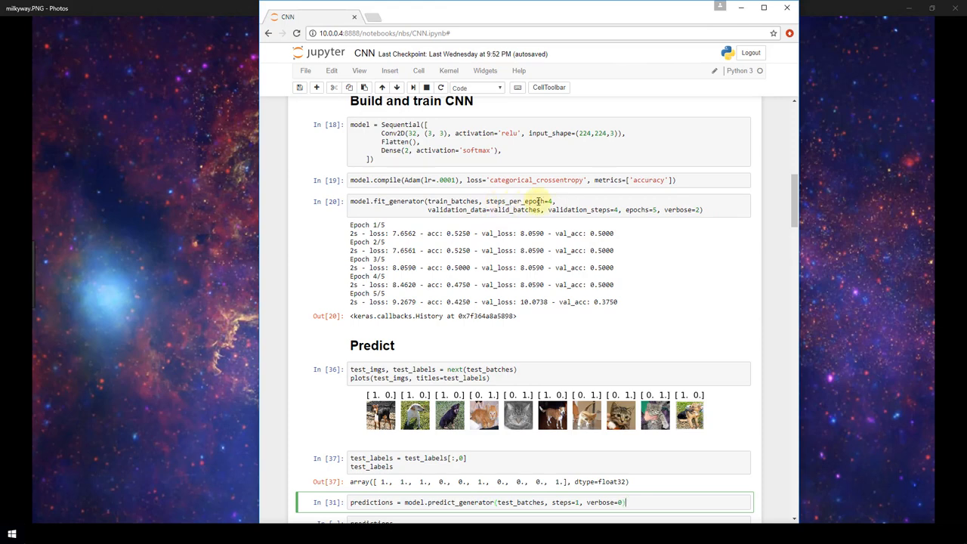
{"action": "mouse_move", "coordinate": [797, 207]}
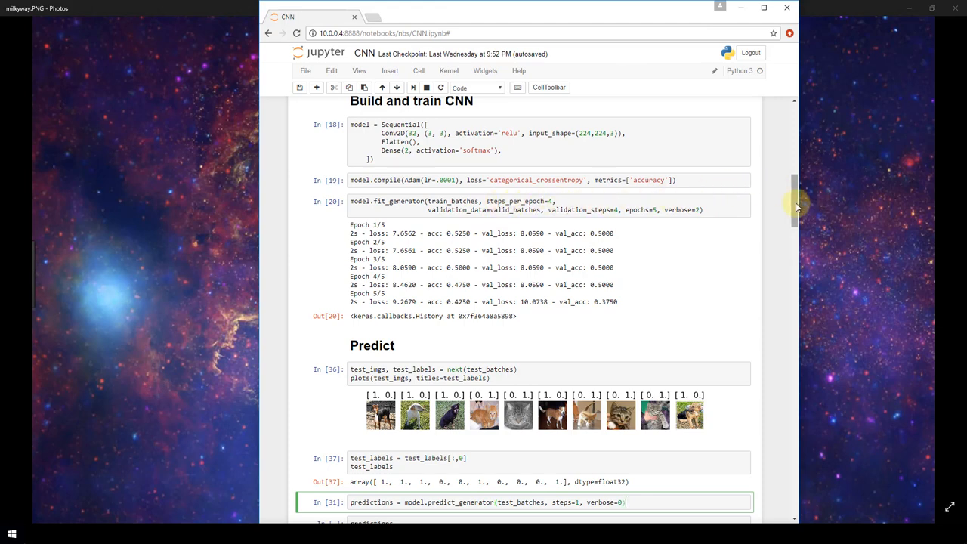
{"action": "scroll", "scroll_direction": "down", "scroll_amount": 3}
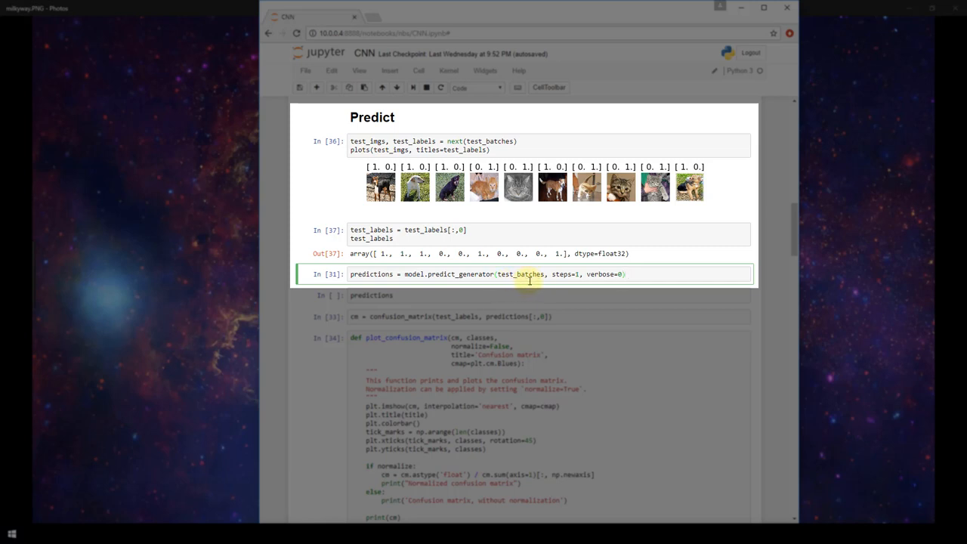
{"action": "mouse_move", "coordinate": [569, 273]}
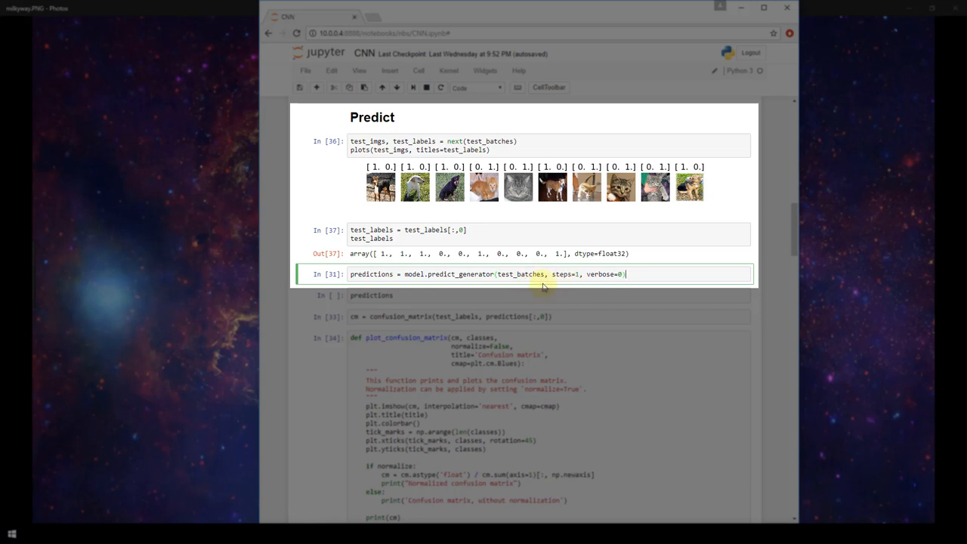
{"action": "mouse_move", "coordinate": [537, 286]}
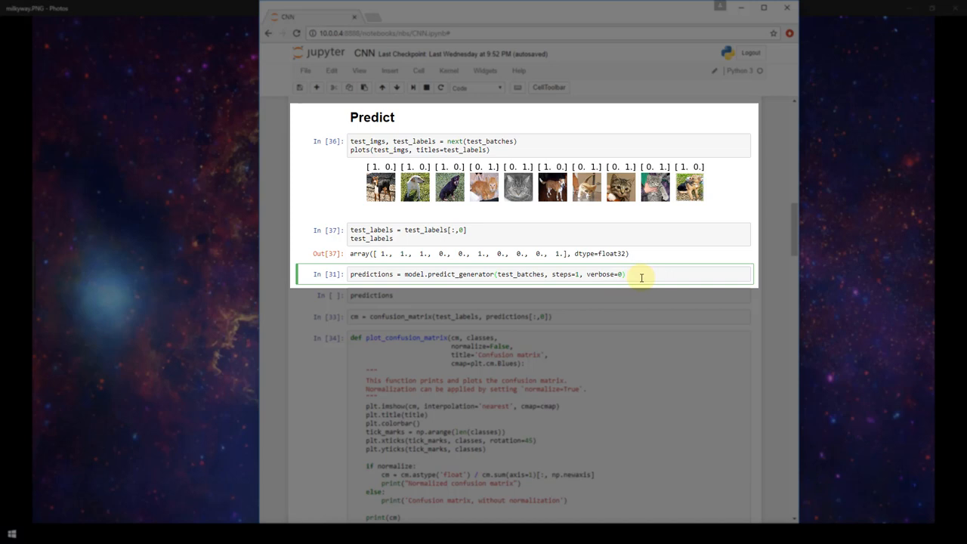
{"action": "mouse_move", "coordinate": [654, 262]}
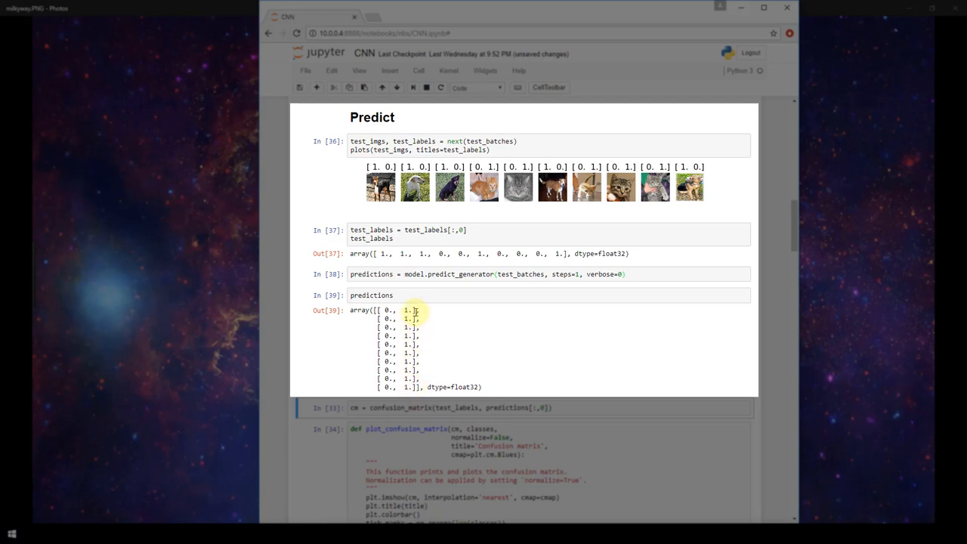
{"action": "mouse_move", "coordinate": [495, 193]}
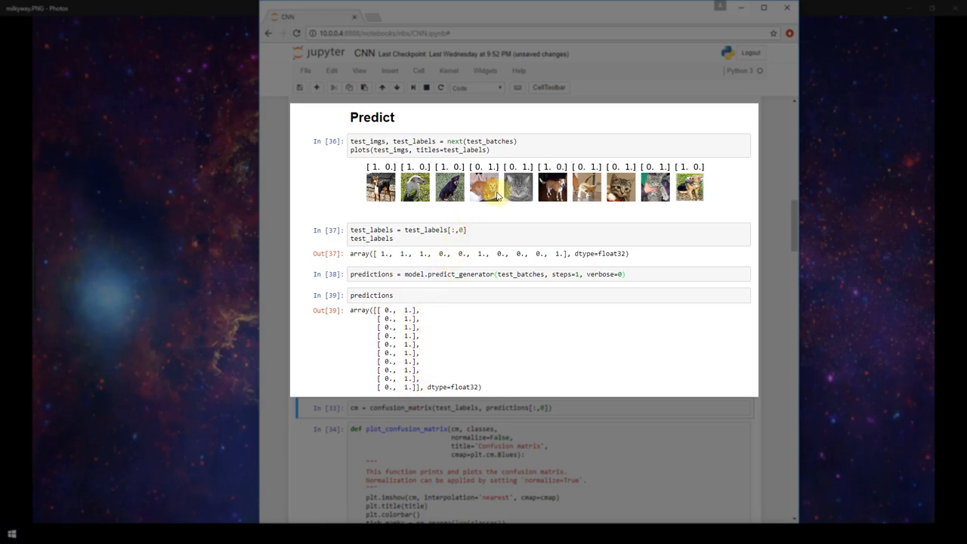
{"action": "mouse_move", "coordinate": [456, 271]}
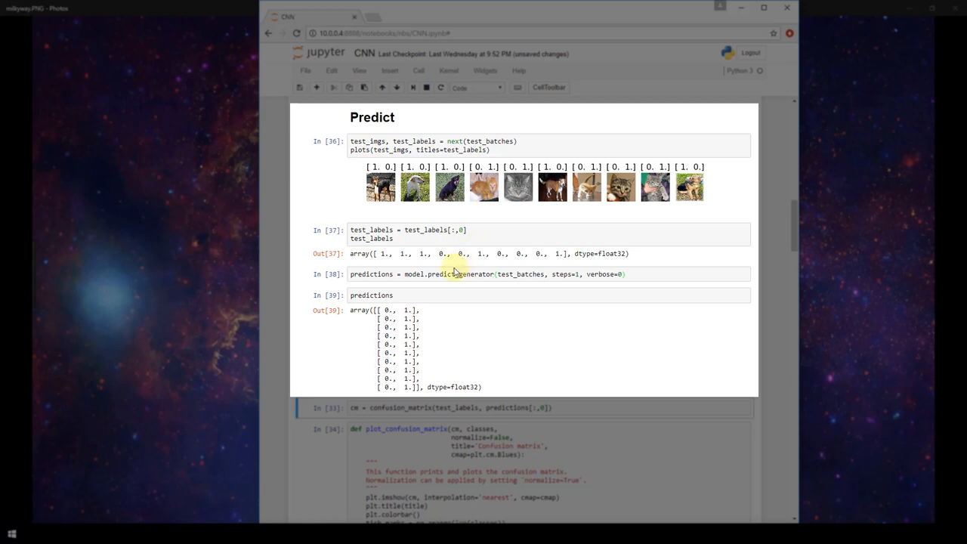
{"action": "mouse_move", "coordinate": [405, 211]}
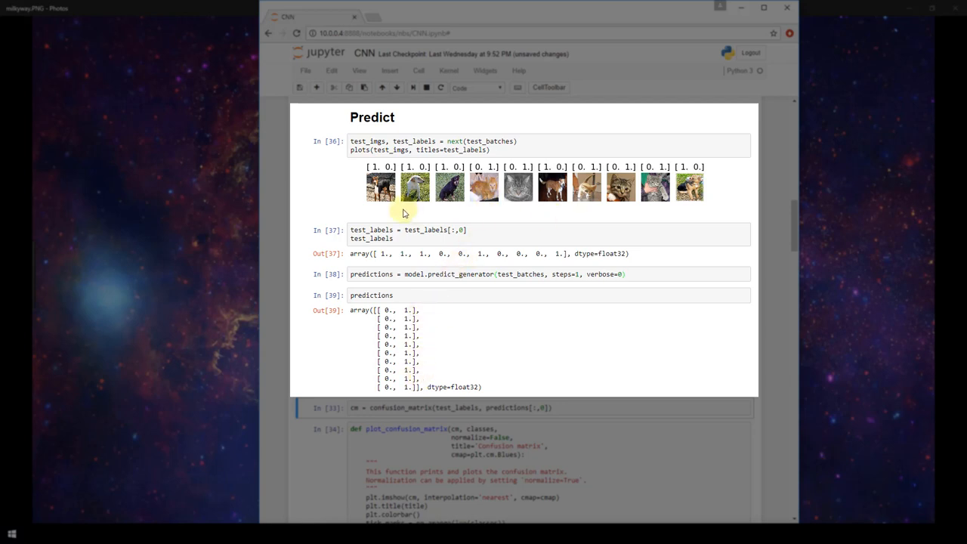
{"action": "mouse_move", "coordinate": [680, 202]}
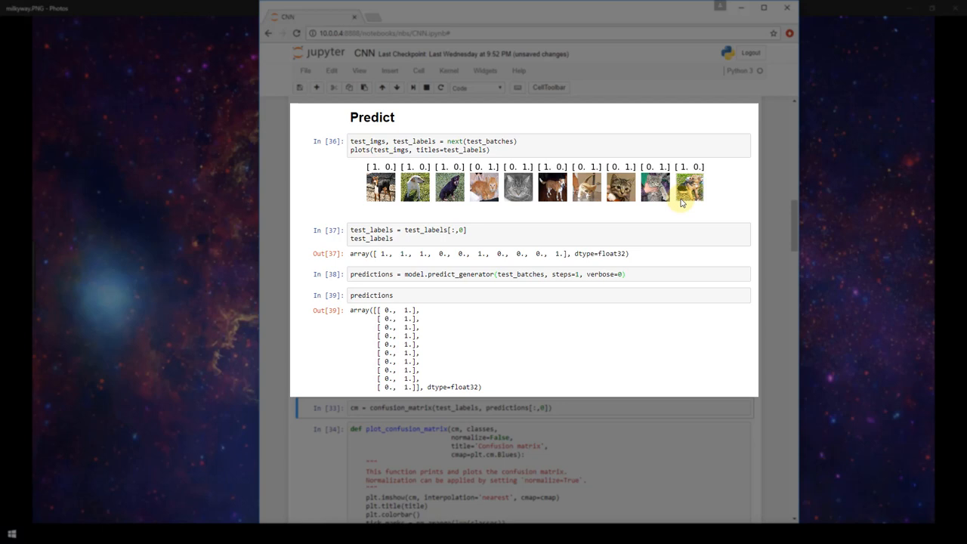
{"action": "mouse_move", "coordinate": [427, 356]}
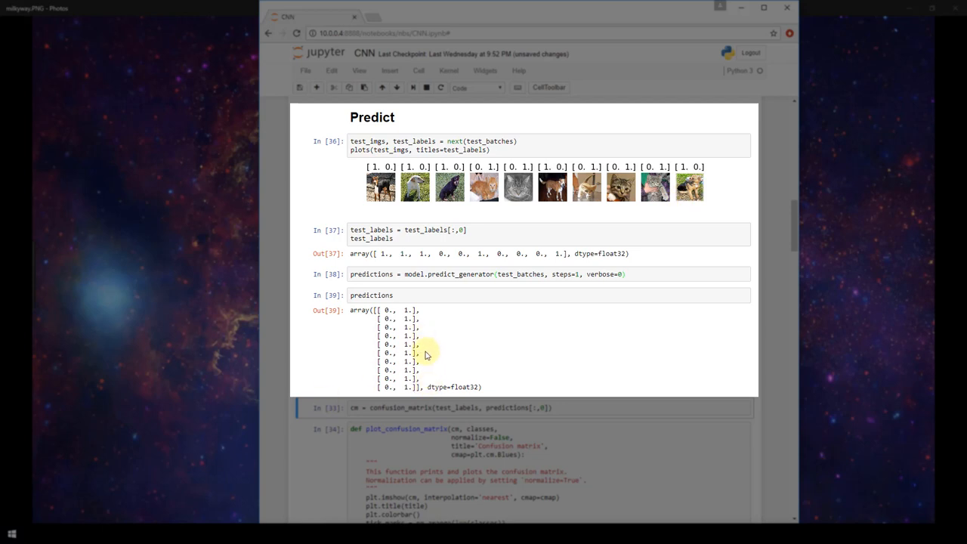
Step: Review the all-[0, 1] predictions output and return to the confusion_matrix cell
{"action": "scroll", "scroll_direction": "down", "scroll_amount": 3}
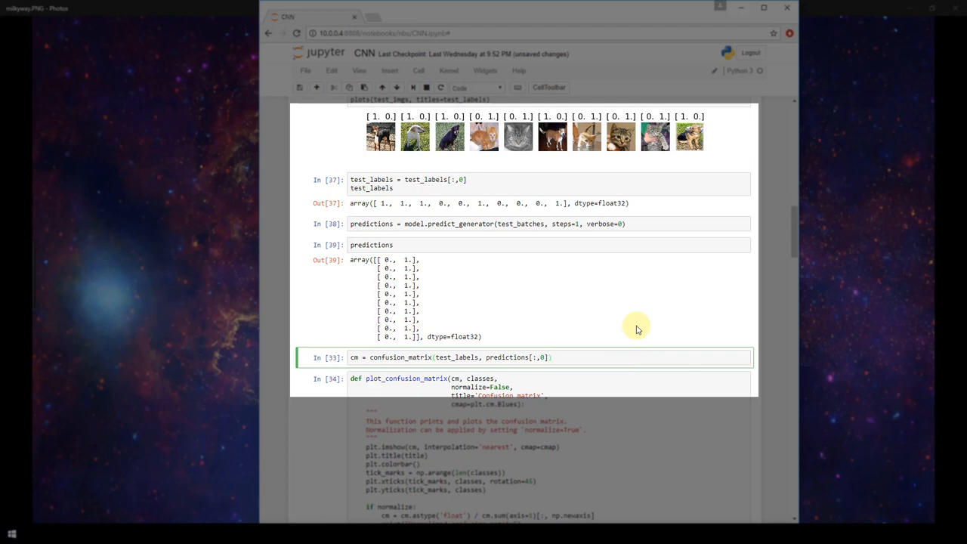
{"action": "mouse_move", "coordinate": [602, 381]}
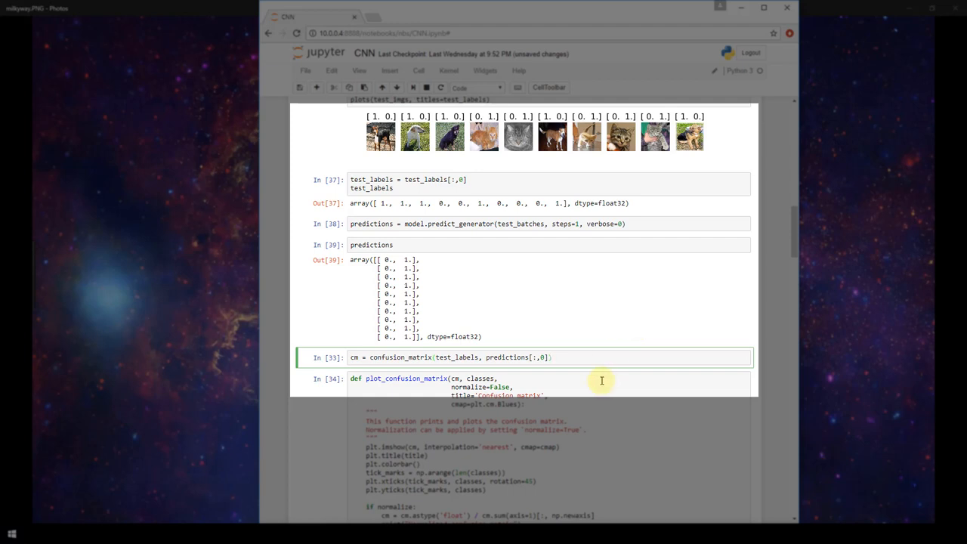
{"action": "mouse_move", "coordinate": [595, 369]}
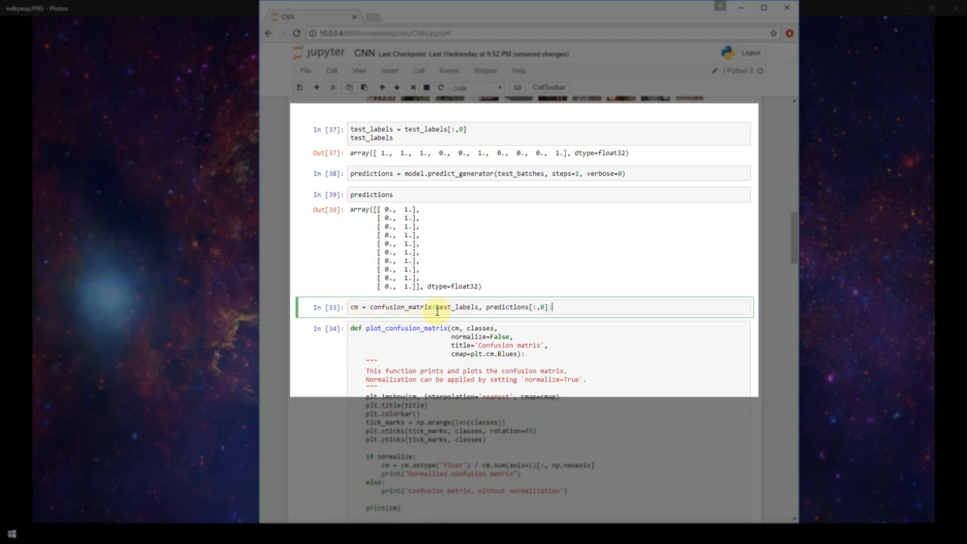
{"action": "mouse_move", "coordinate": [420, 306]}
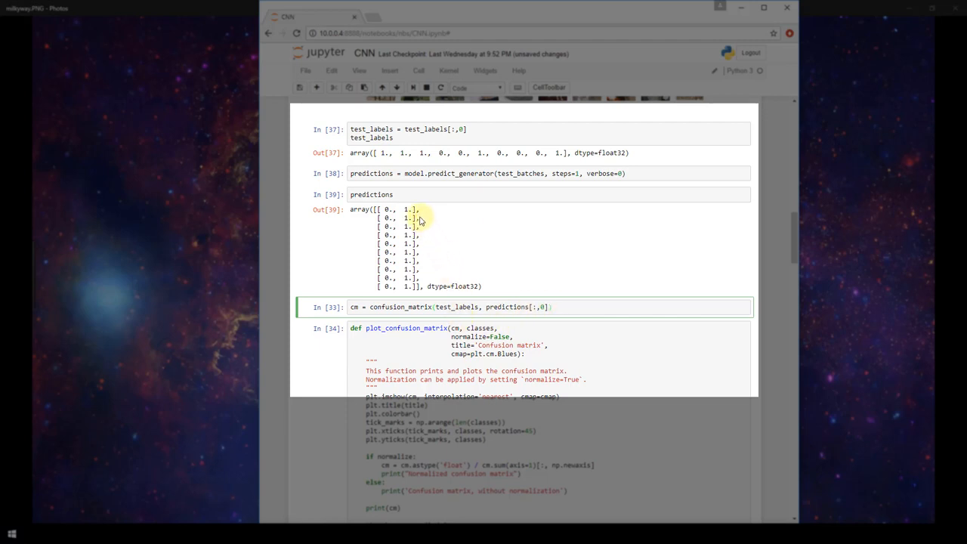
{"action": "left_click", "coordinate": [420, 252]}
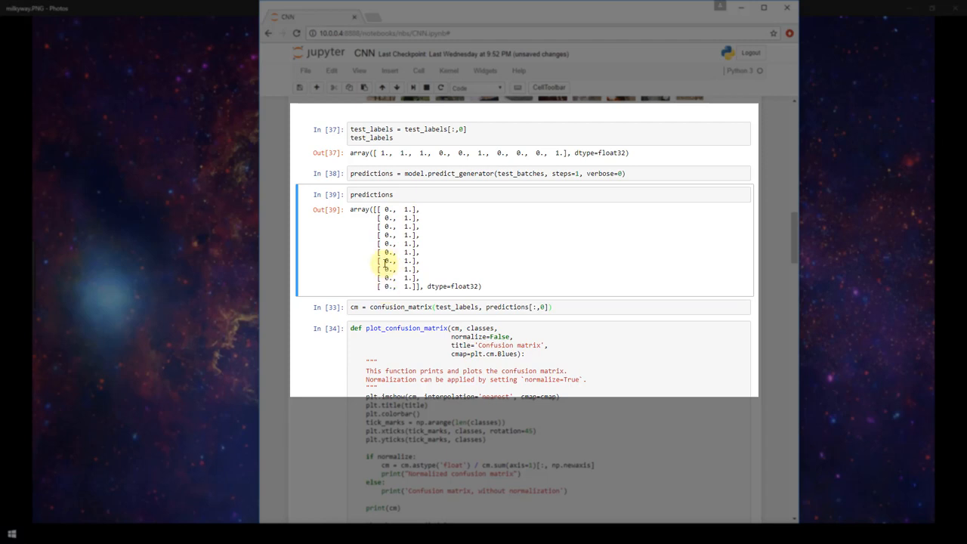
{"action": "scroll", "scroll_direction": "up", "scroll_amount": 3}
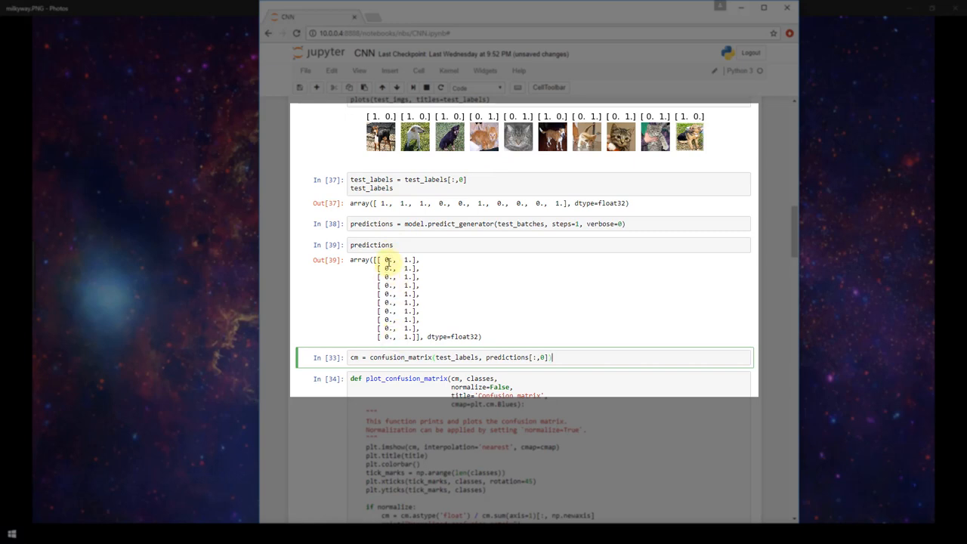
{"action": "mouse_move", "coordinate": [584, 359]}
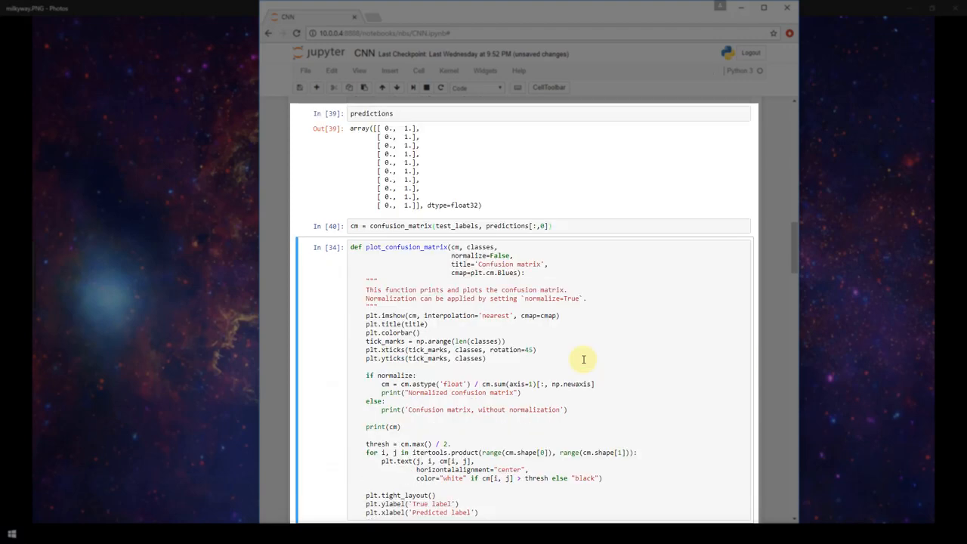
Step: Run the cm_plot_labels cell to draw the cat/dog confusion matrix showing [[5 0],[5 0]]
{"action": "scroll", "scroll_direction": "down", "scroll_amount": 3}
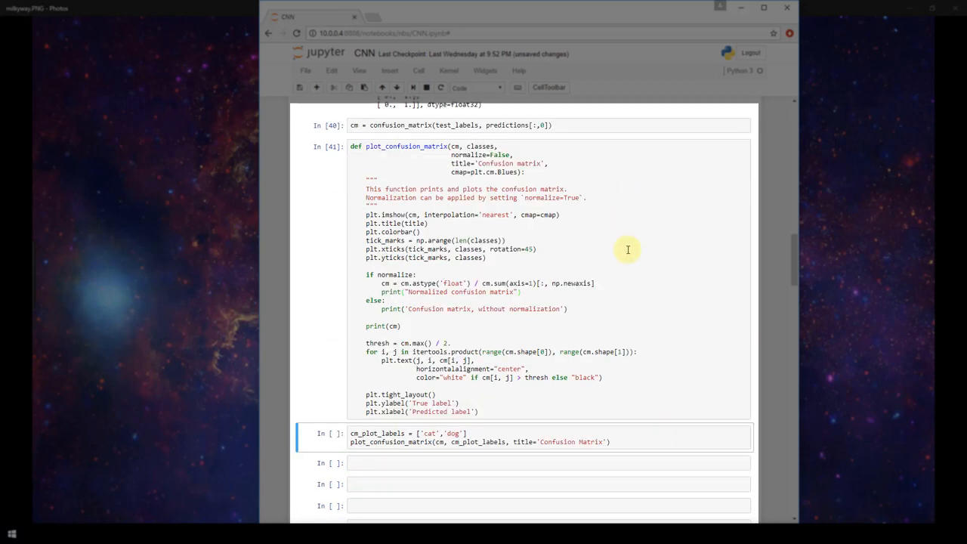
{"action": "mouse_move", "coordinate": [669, 348]}
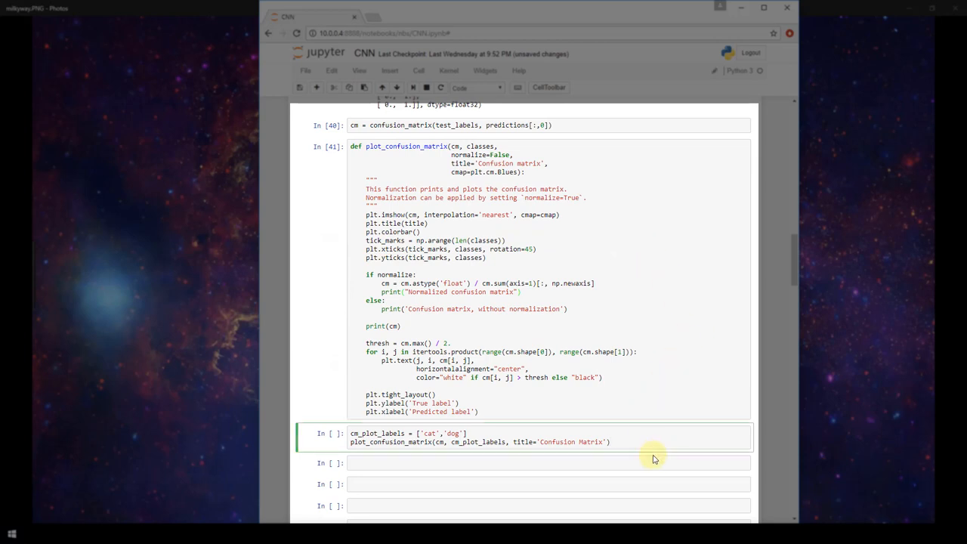
{"action": "left_click", "coordinate": [609, 442]}
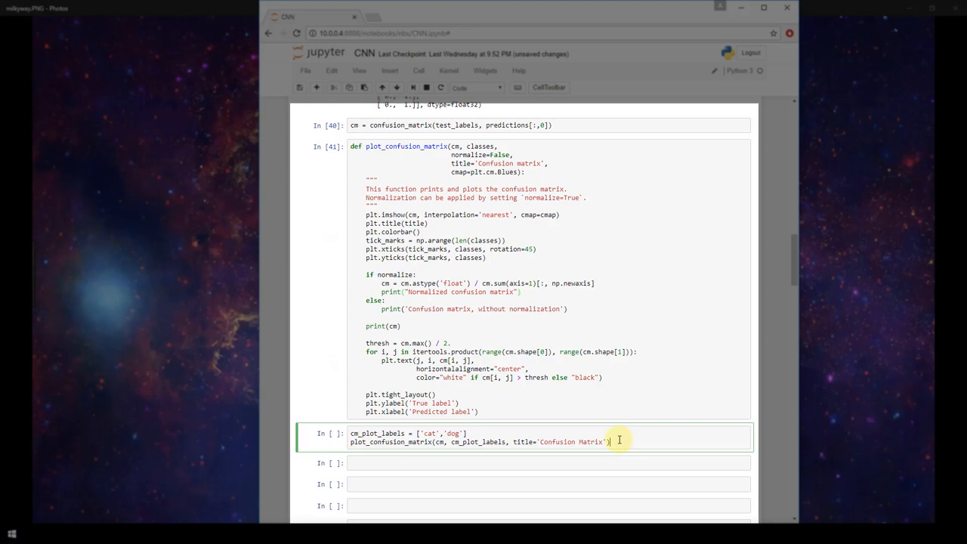
{"action": "key", "text": "Shift+Return"}
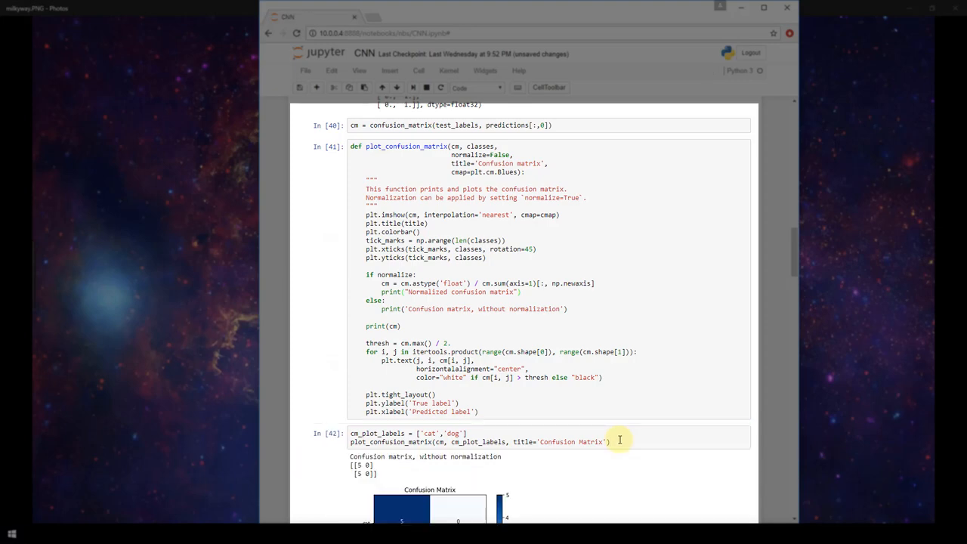
{"action": "scroll", "scroll_direction": "down", "scroll_amount": 3}
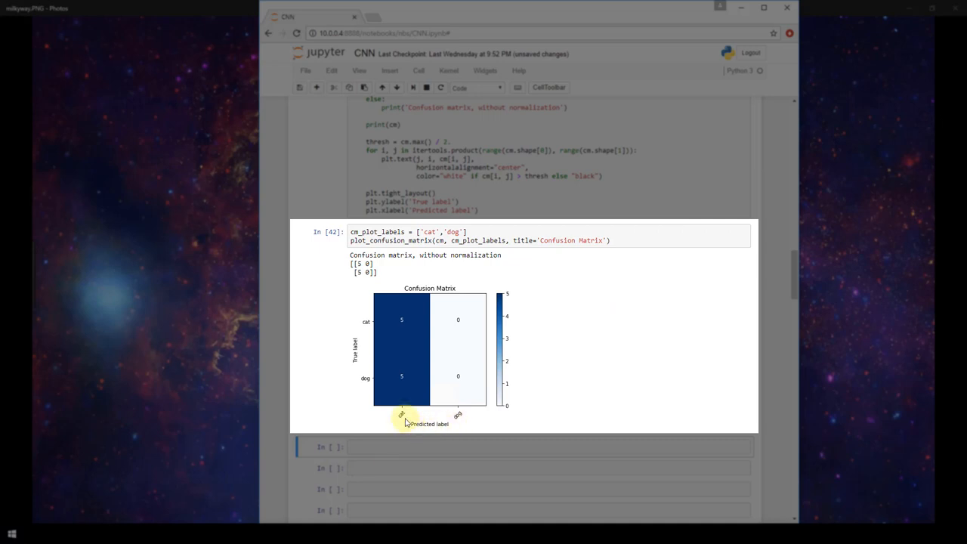
{"action": "mouse_move", "coordinate": [403, 408]}
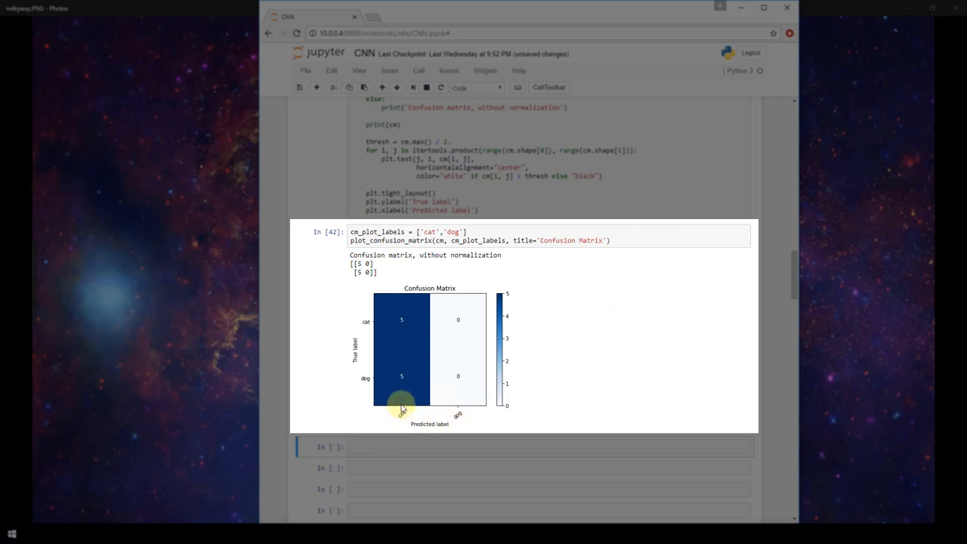
{"action": "mouse_move", "coordinate": [363, 381]}
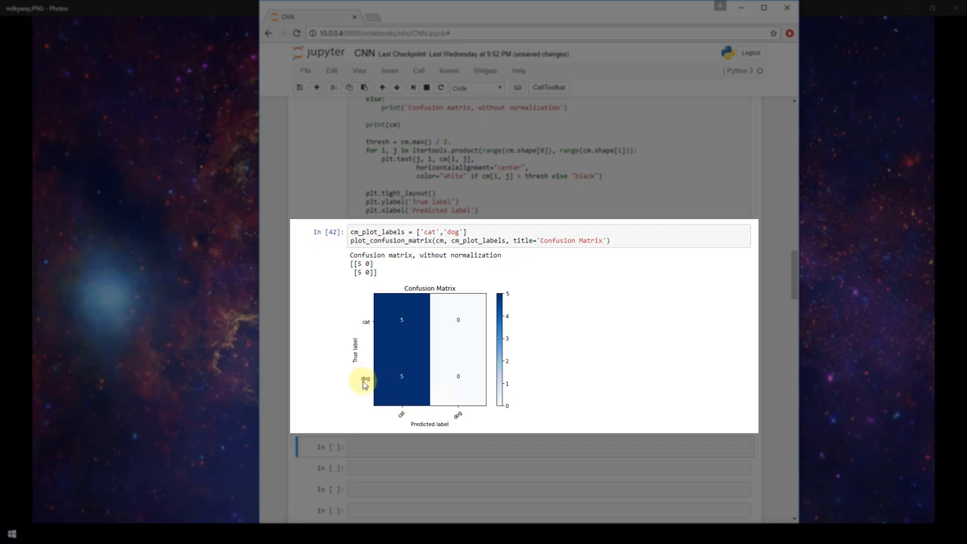
{"action": "mouse_move", "coordinate": [403, 415]}
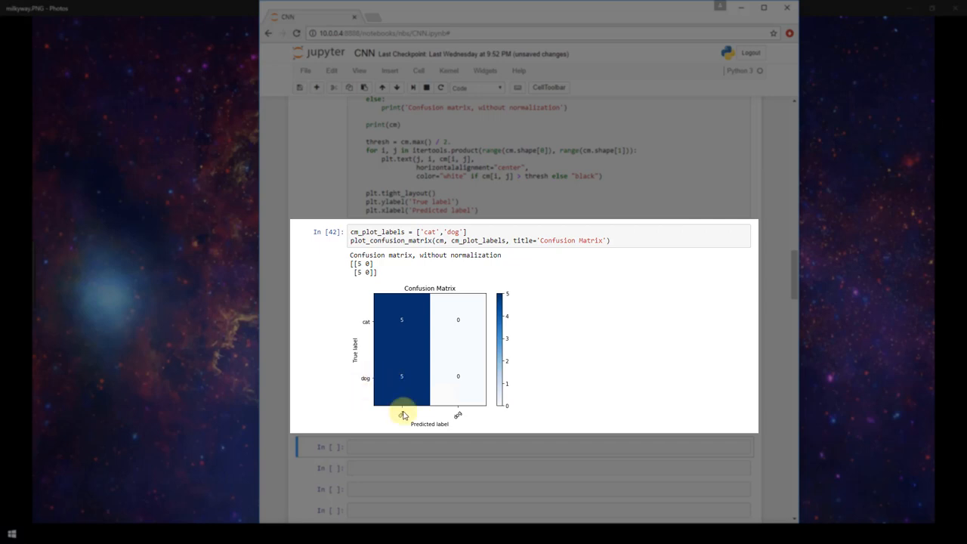
{"action": "mouse_move", "coordinate": [403, 339]}
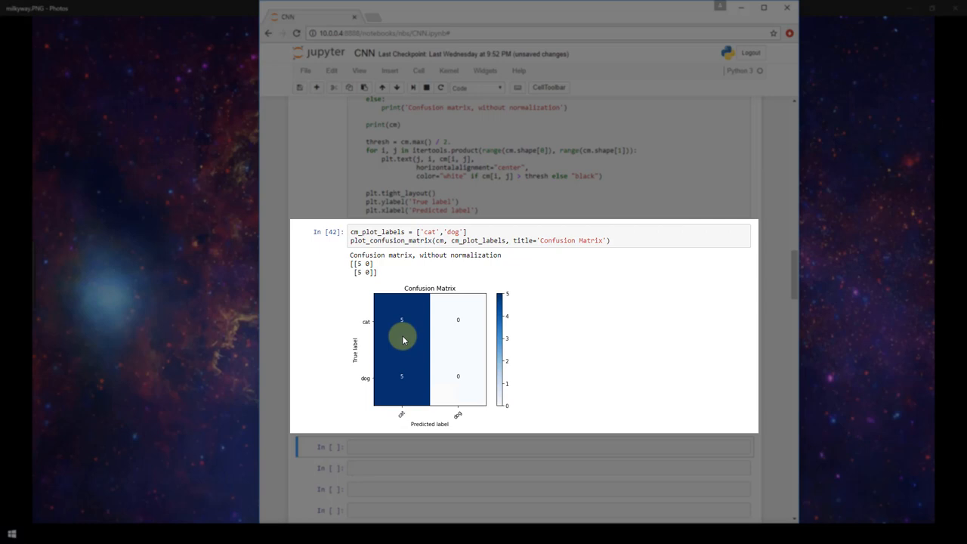
{"action": "mouse_move", "coordinate": [368, 325]}
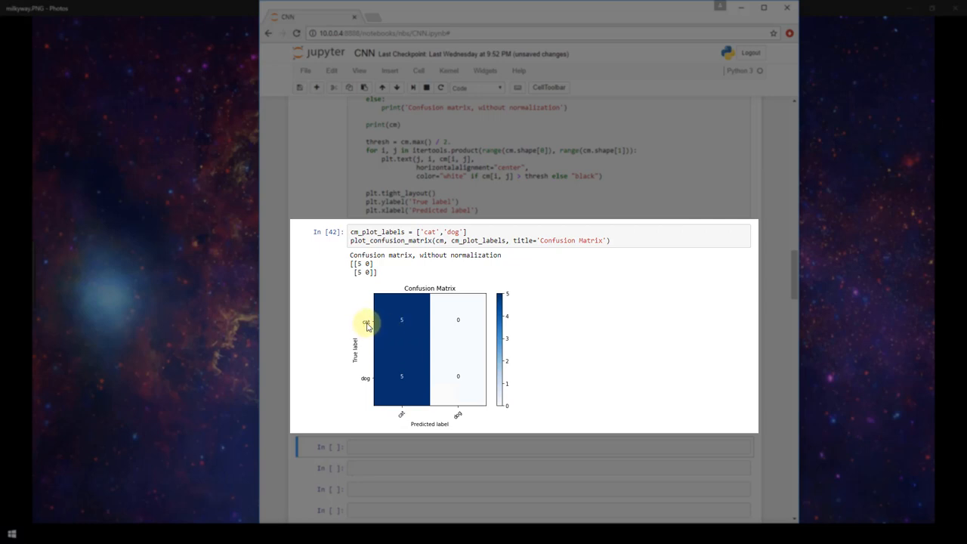
{"action": "mouse_move", "coordinate": [493, 308]}
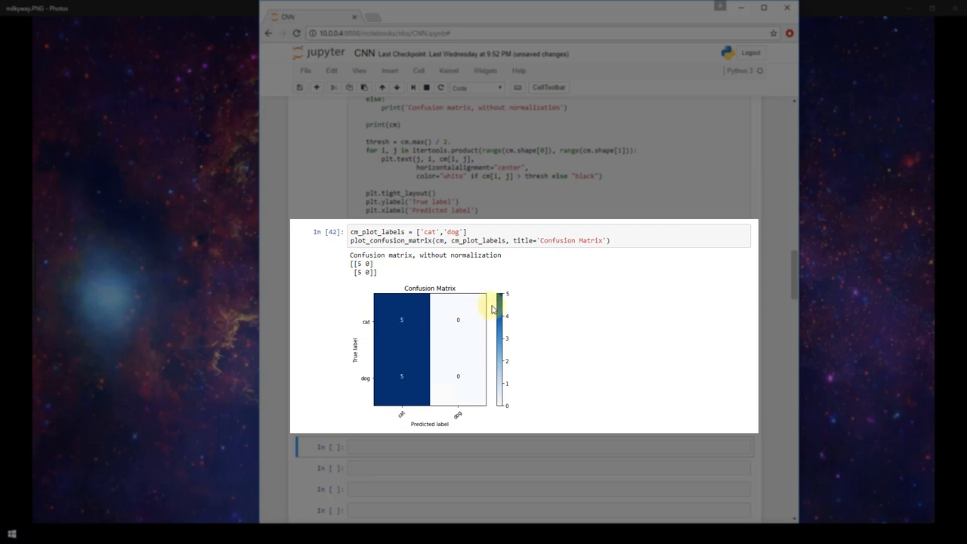
{"action": "mouse_move", "coordinate": [485, 386]}
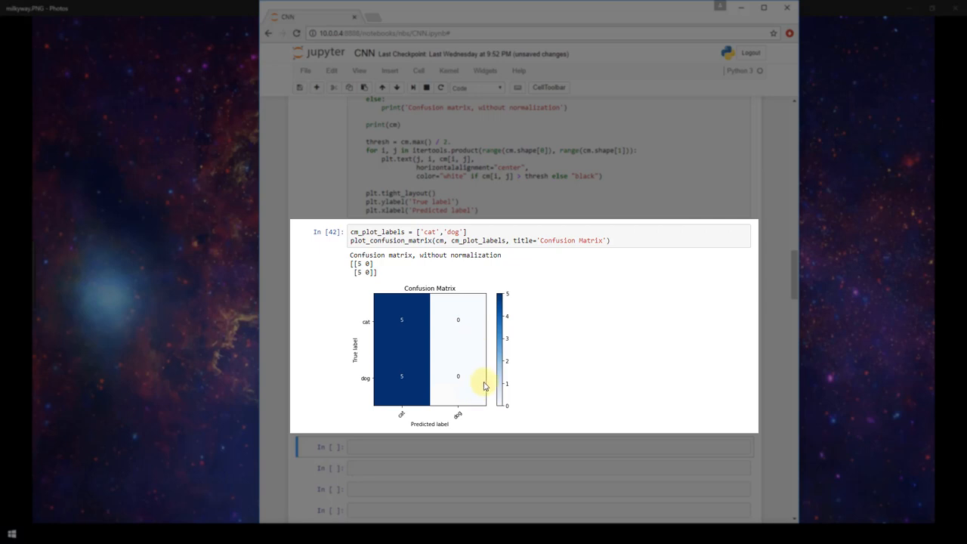
{"action": "mouse_move", "coordinate": [485, 391]}
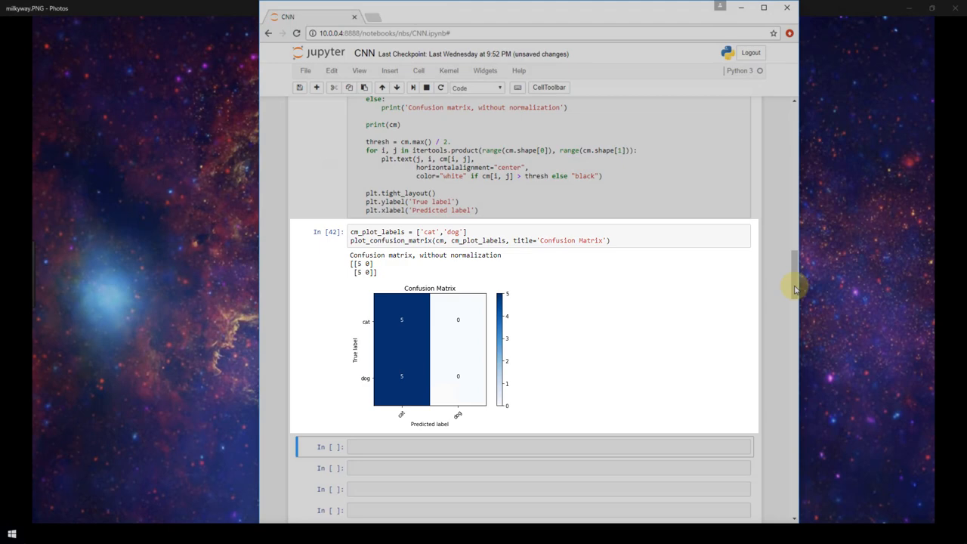
{"action": "scroll", "scroll_direction": "up", "scroll_amount": 3}
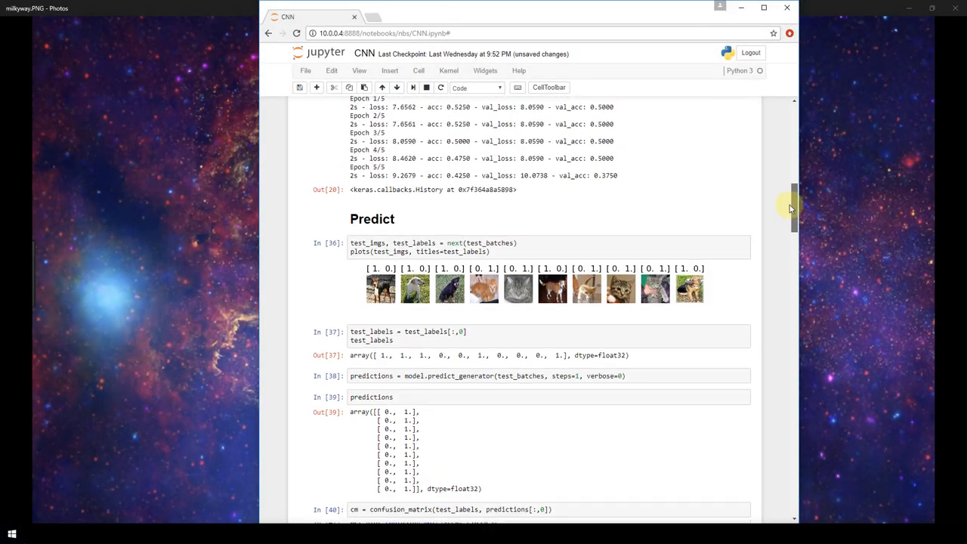
{"action": "scroll", "scroll_direction": "up", "scroll_amount": 3}
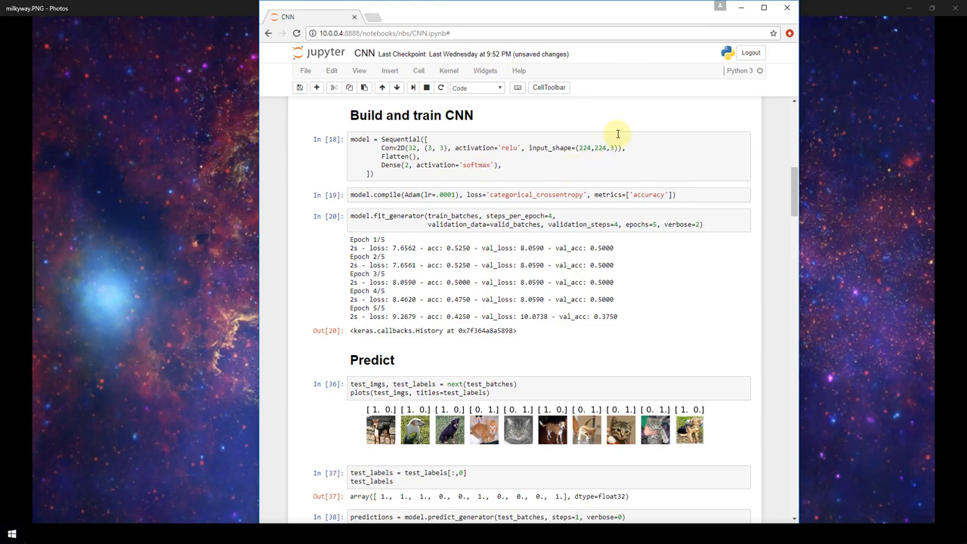
{"action": "mouse_move", "coordinate": [633, 170]}
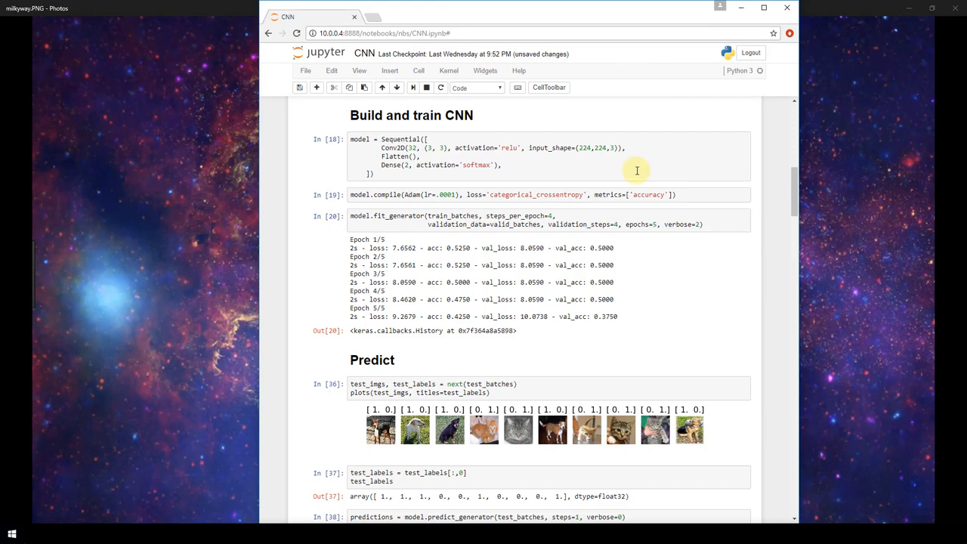
{"action": "mouse_move", "coordinate": [646, 494]}
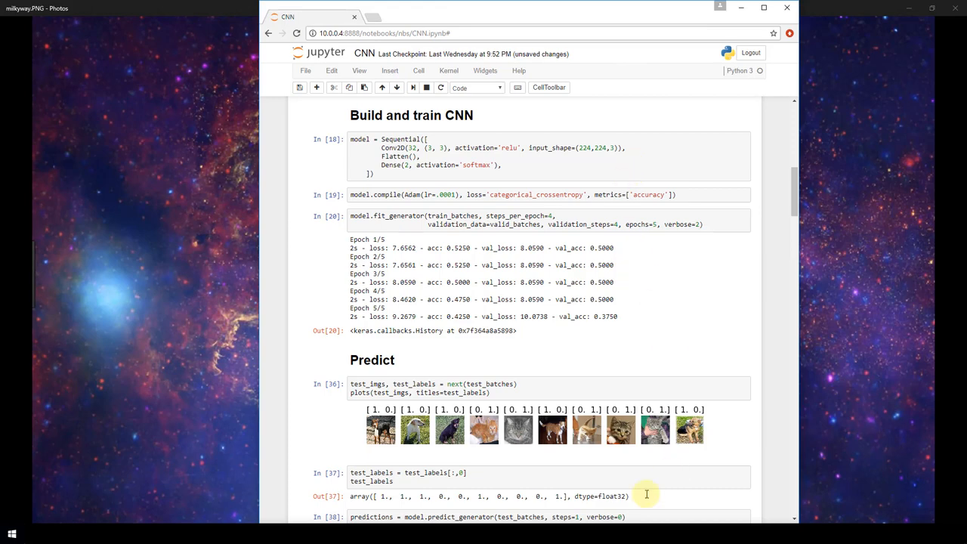
{"action": "mouse_move", "coordinate": [499, 434]}
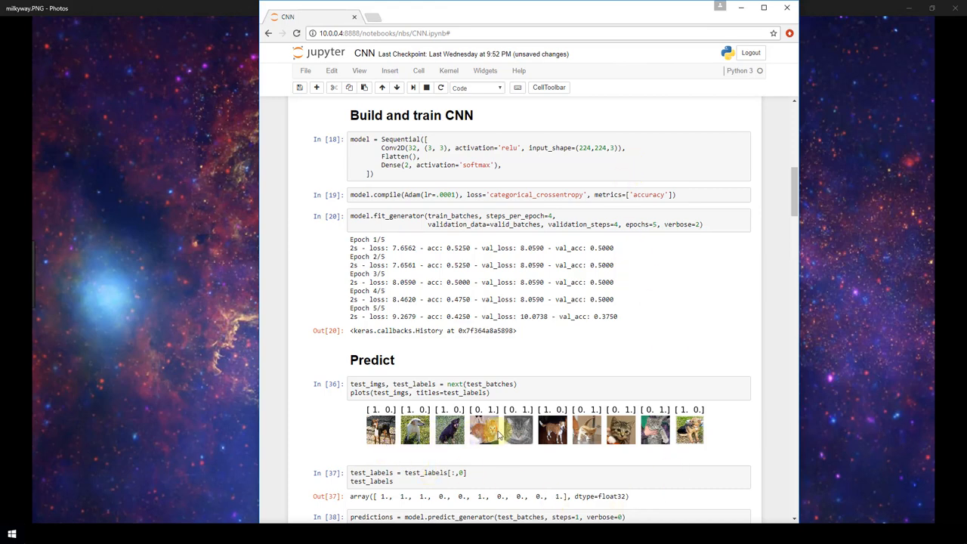
{"action": "mouse_move", "coordinate": [710, 439]}
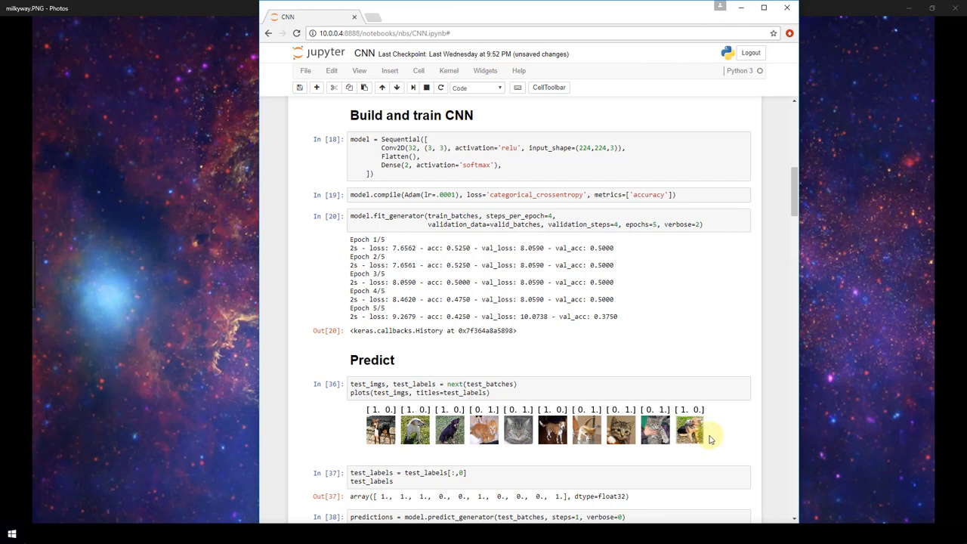